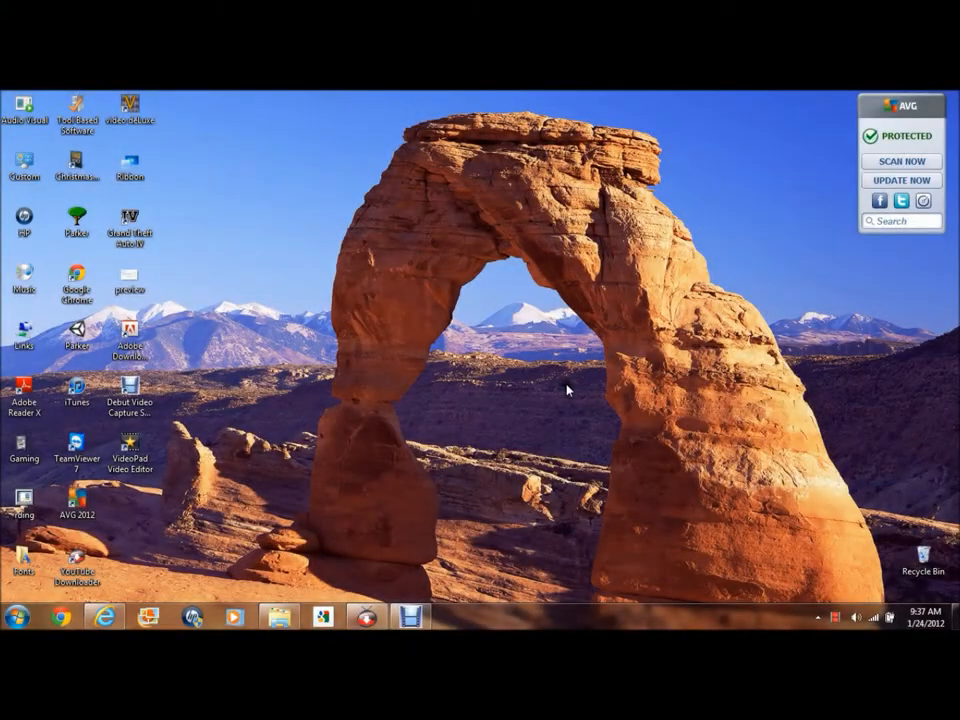
mouse_move(607, 393)
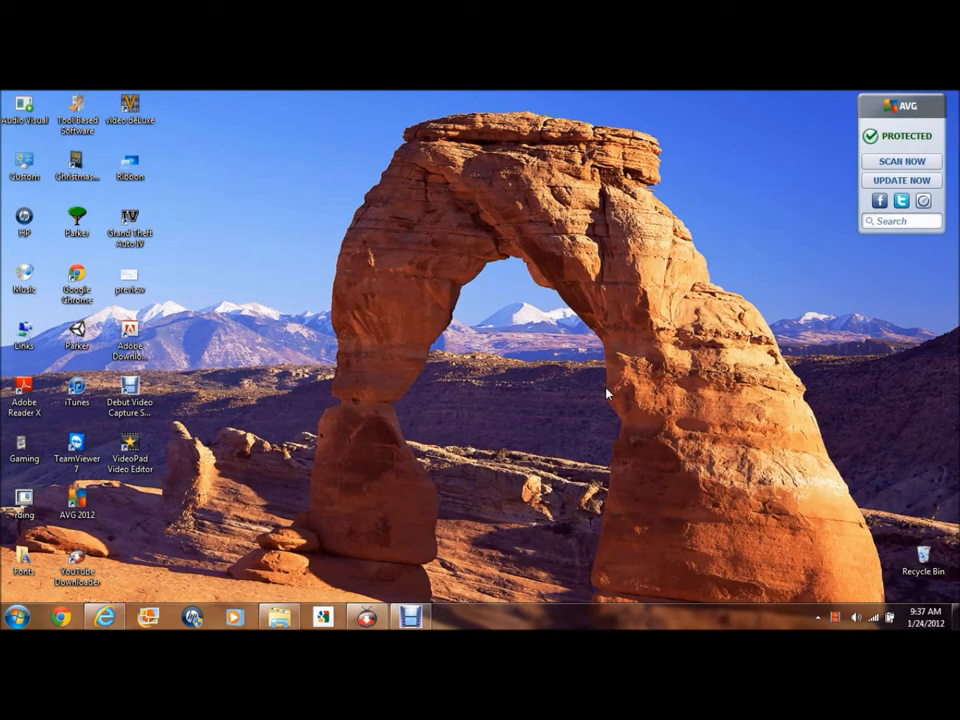
mouse_move(718, 322)
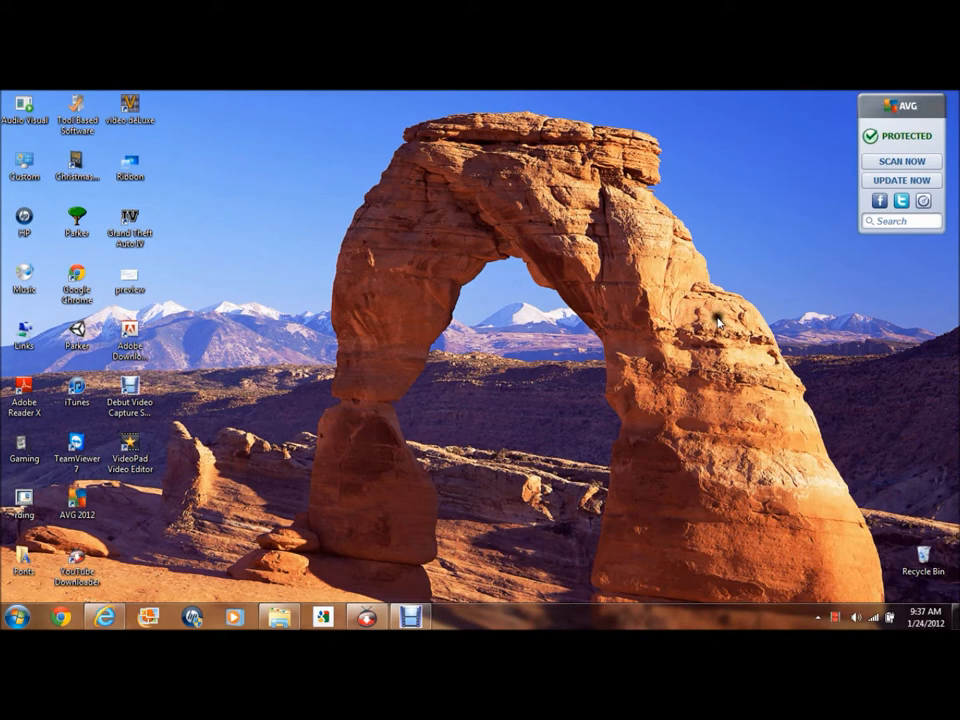
mouse_move(705, 193)
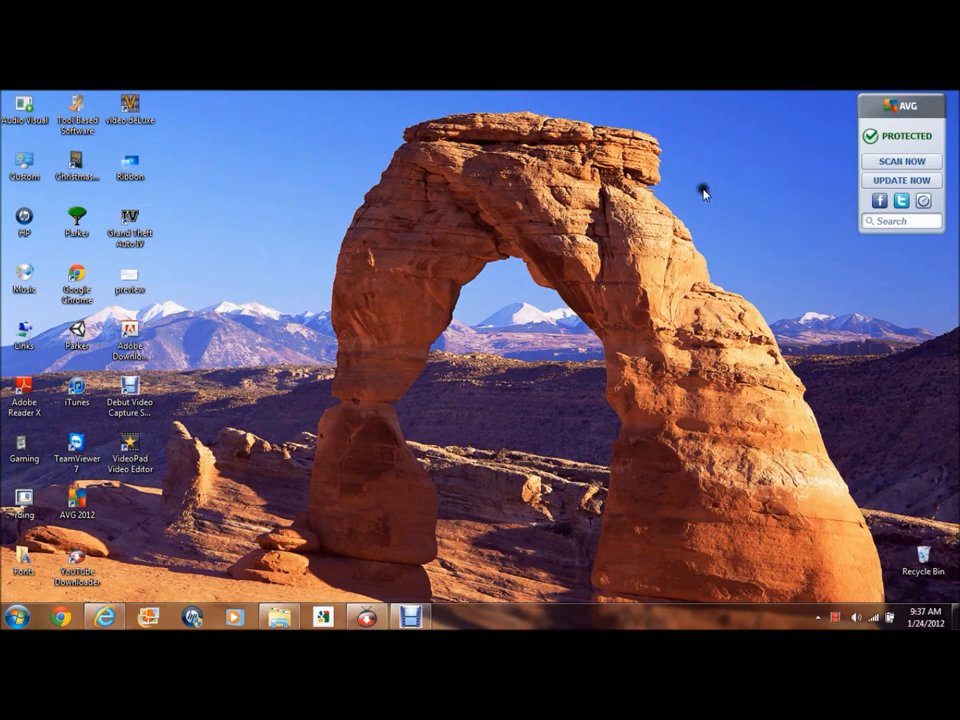
mouse_move(704, 192)
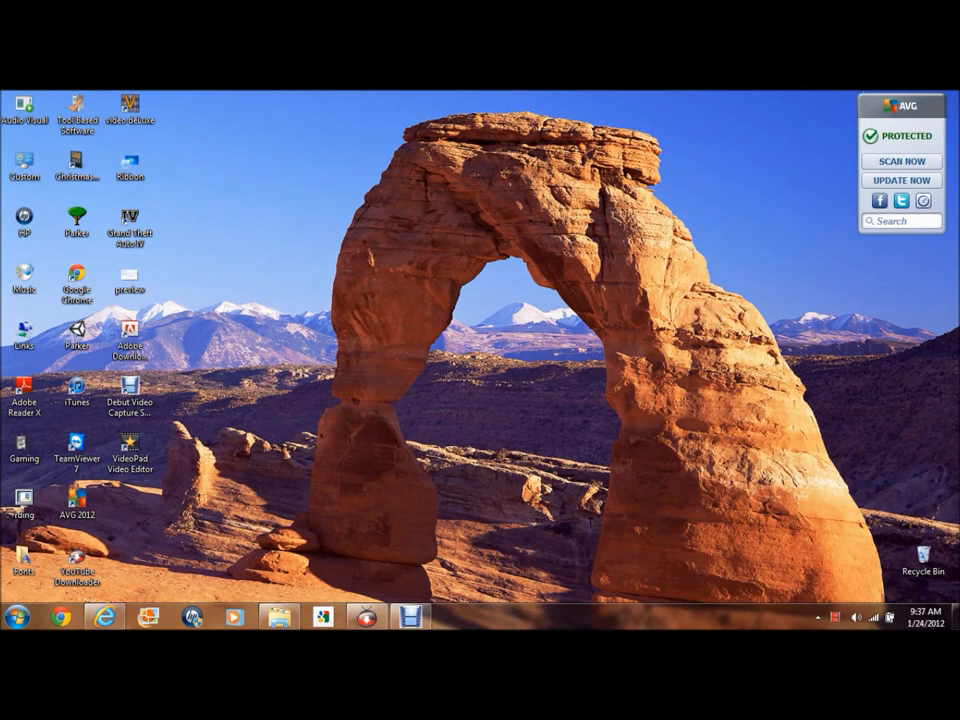
mouse_move(332, 448)
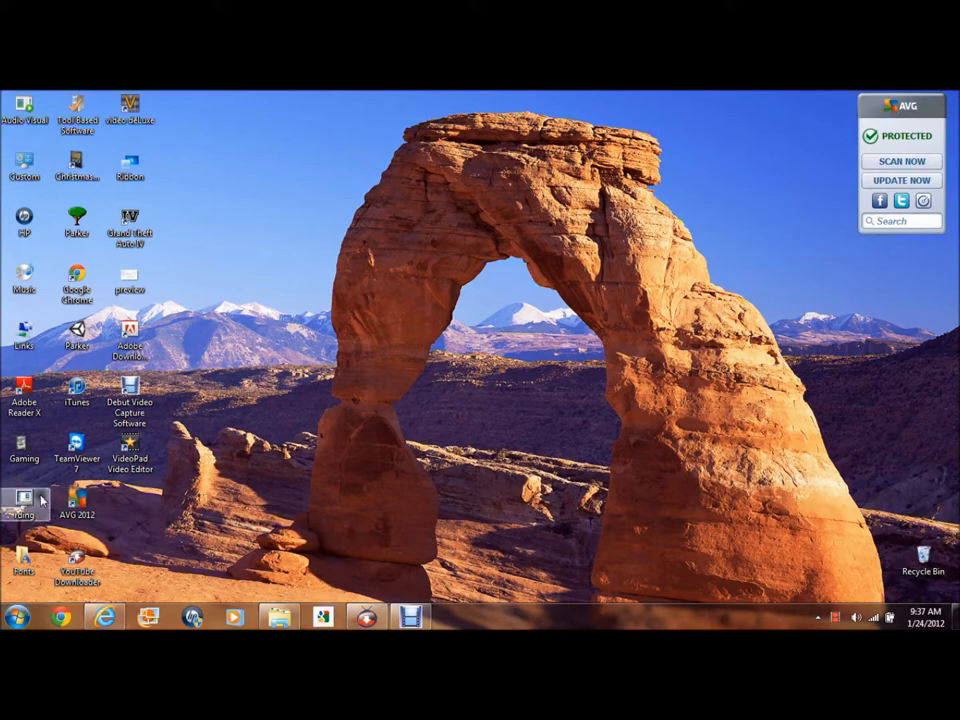
- Search YouTube for 'video loops motion backgrounds' by picking it from the search suggestions
left_click(16, 616)
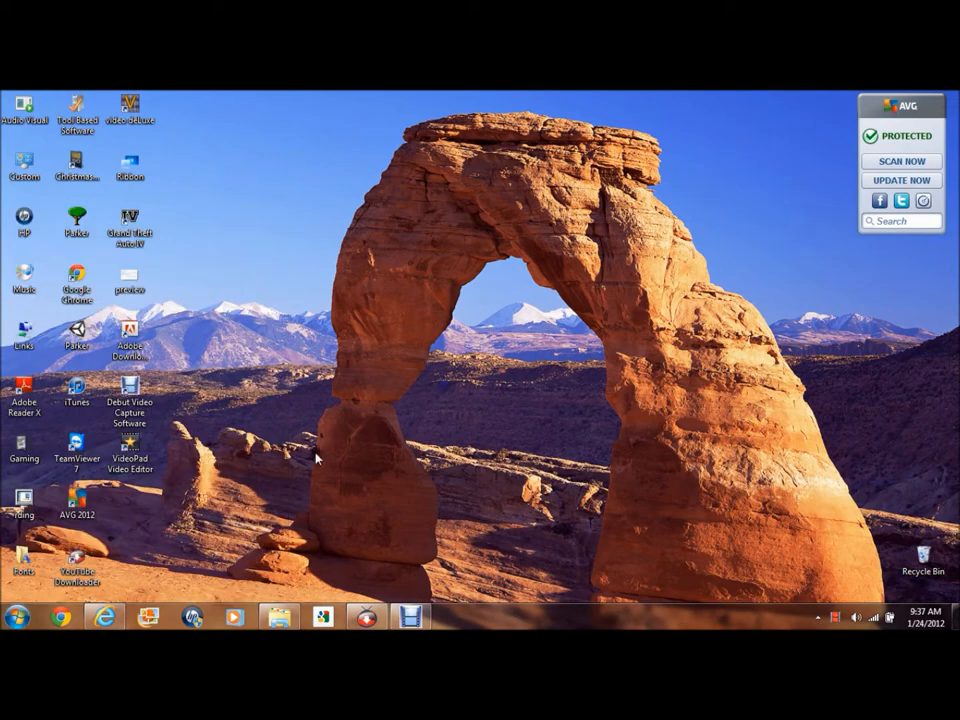
left_click(106, 616)
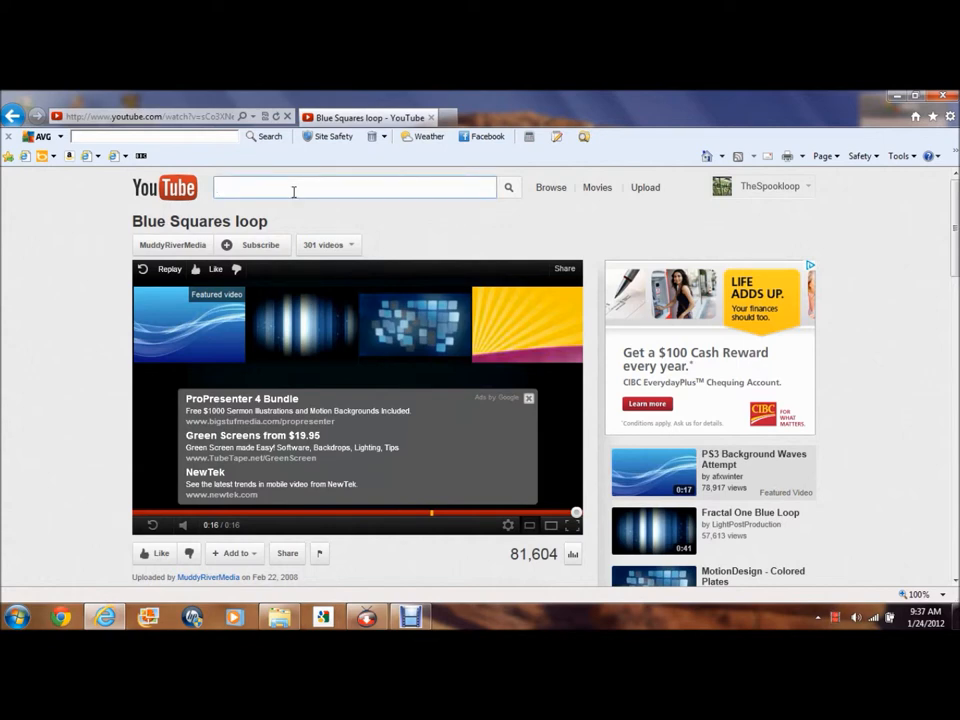
type("v")
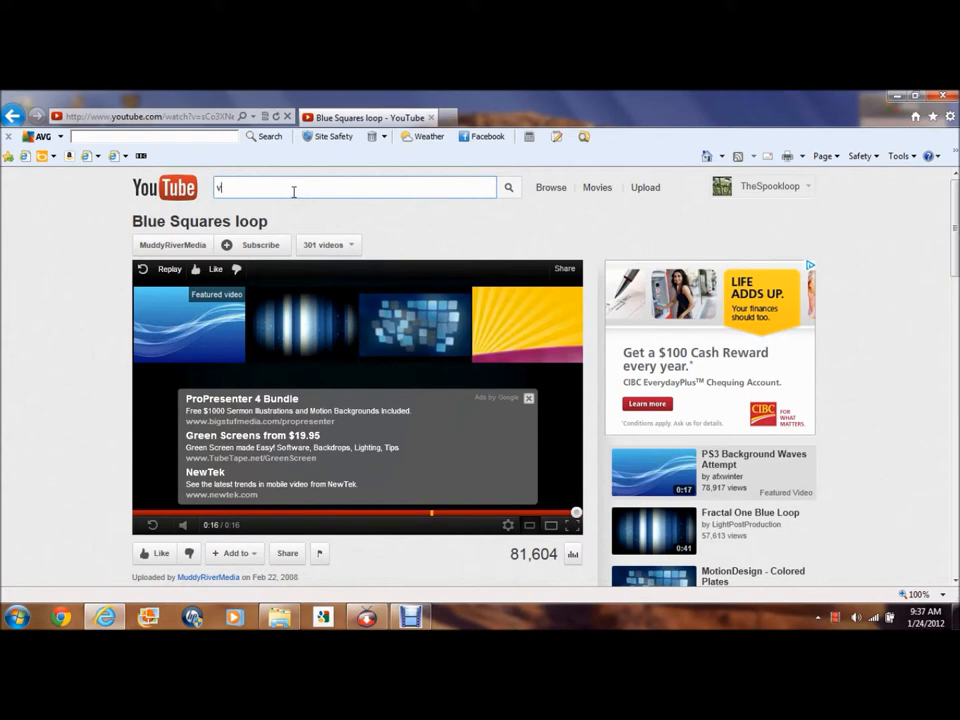
type("ideo loops")
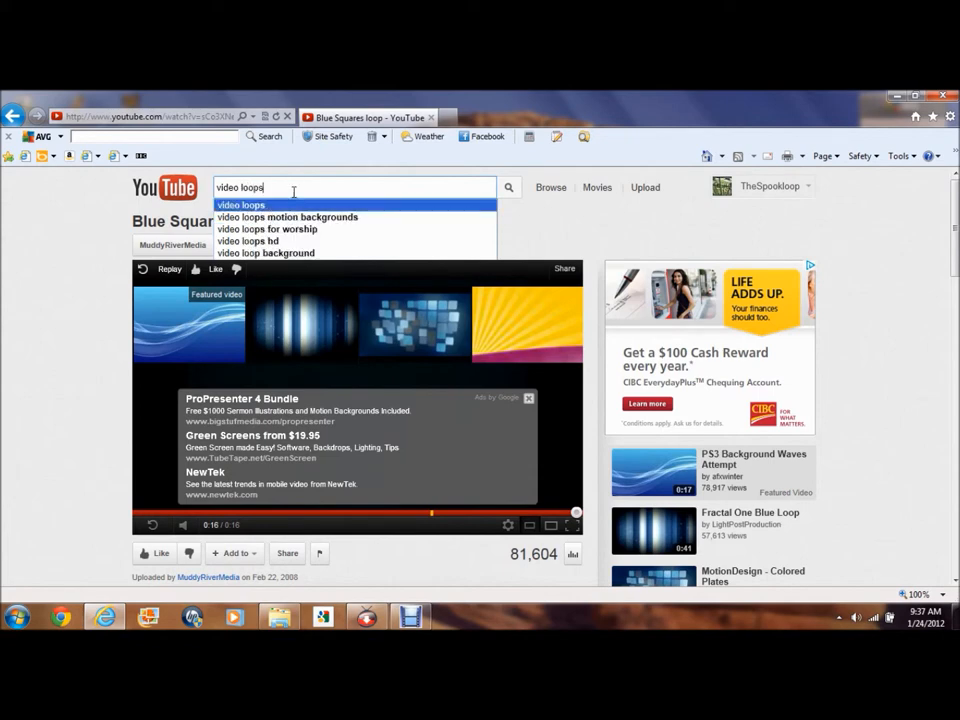
left_click(287, 217)
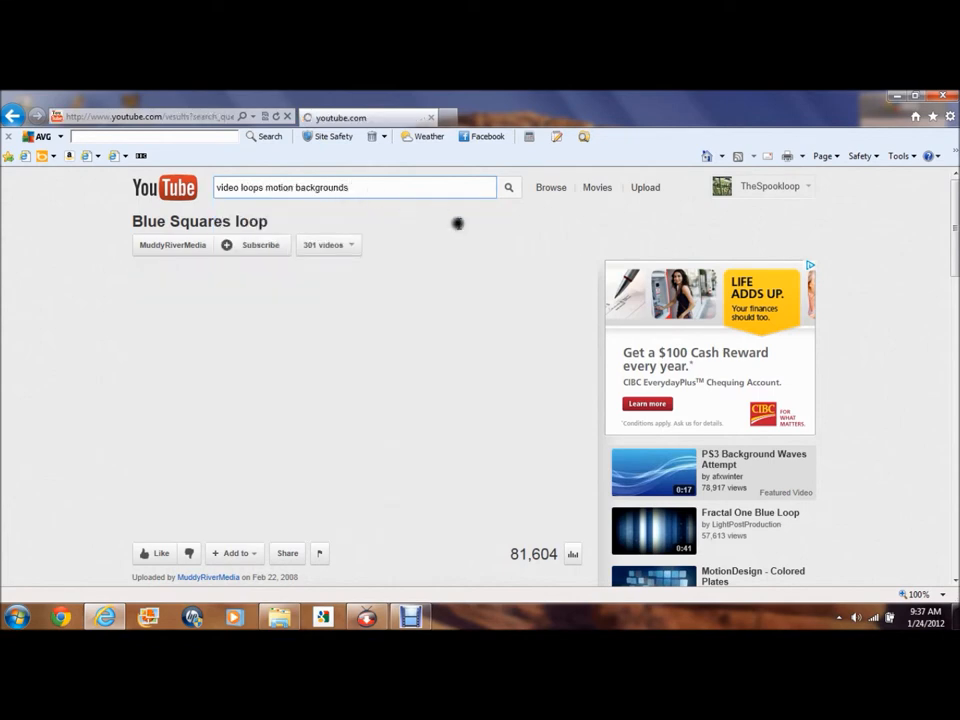
- Run the motion backgrounds search and scroll down through the loop video results
left_click(13, 116)
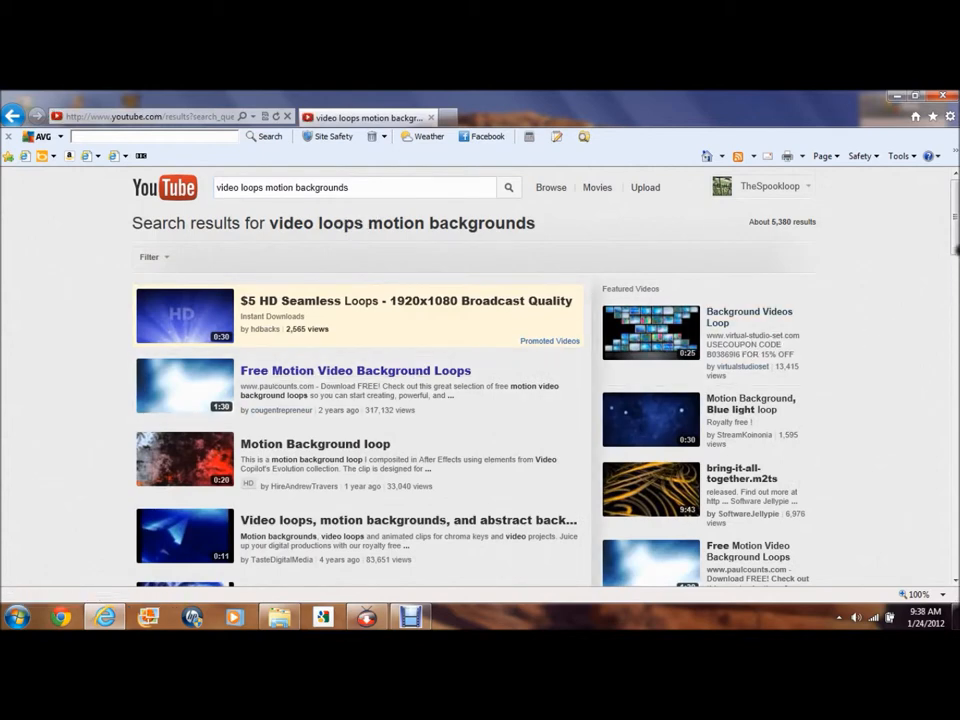
scroll("down", 3)
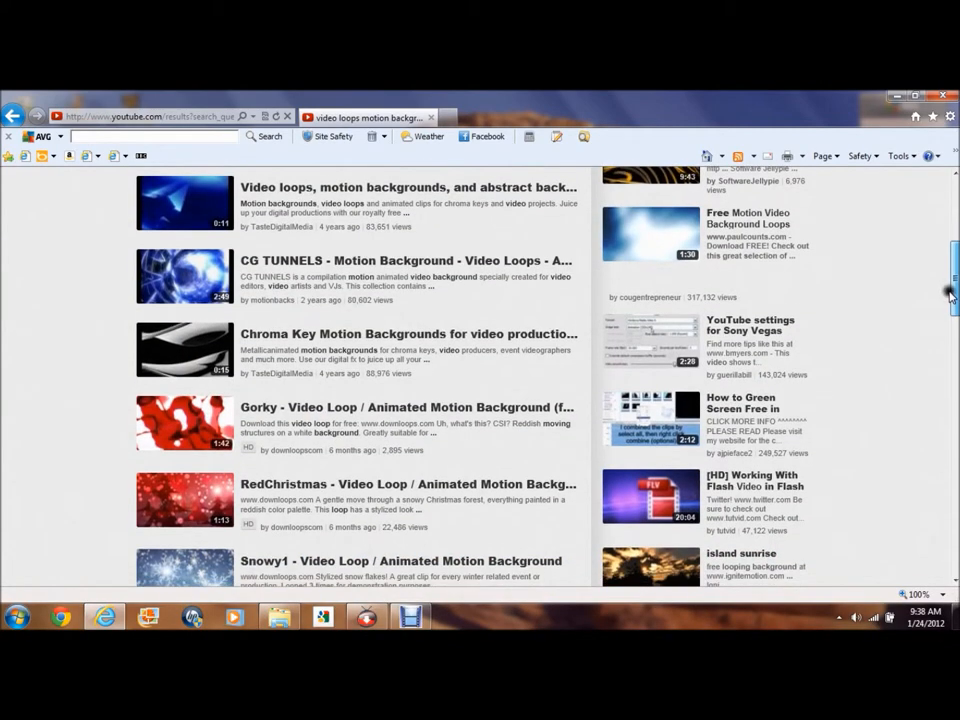
scroll("down", 3)
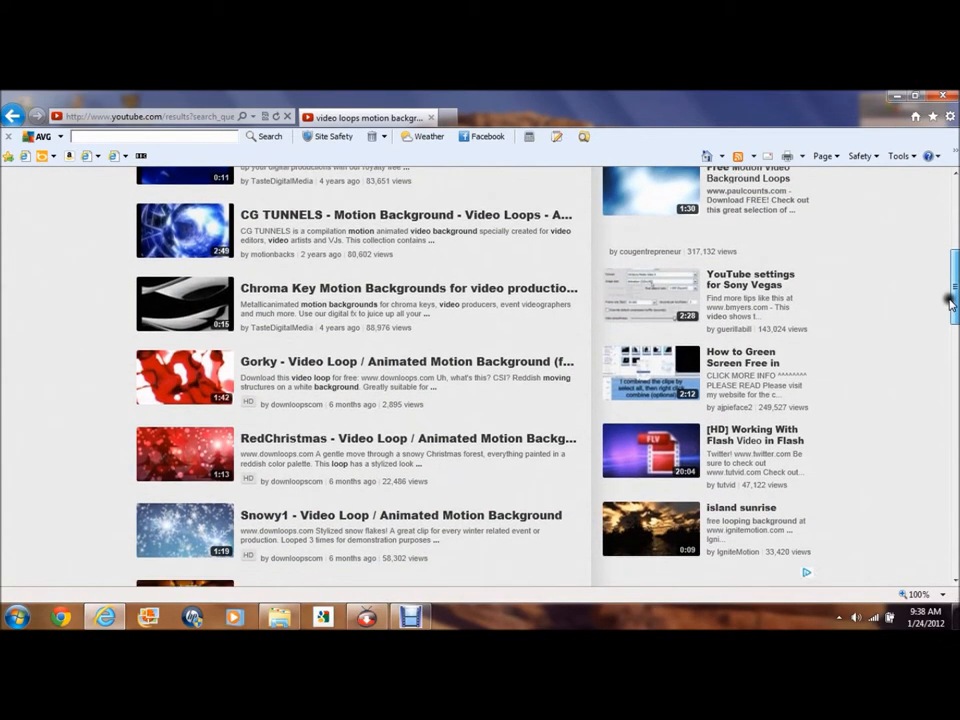
scroll("down", 3)
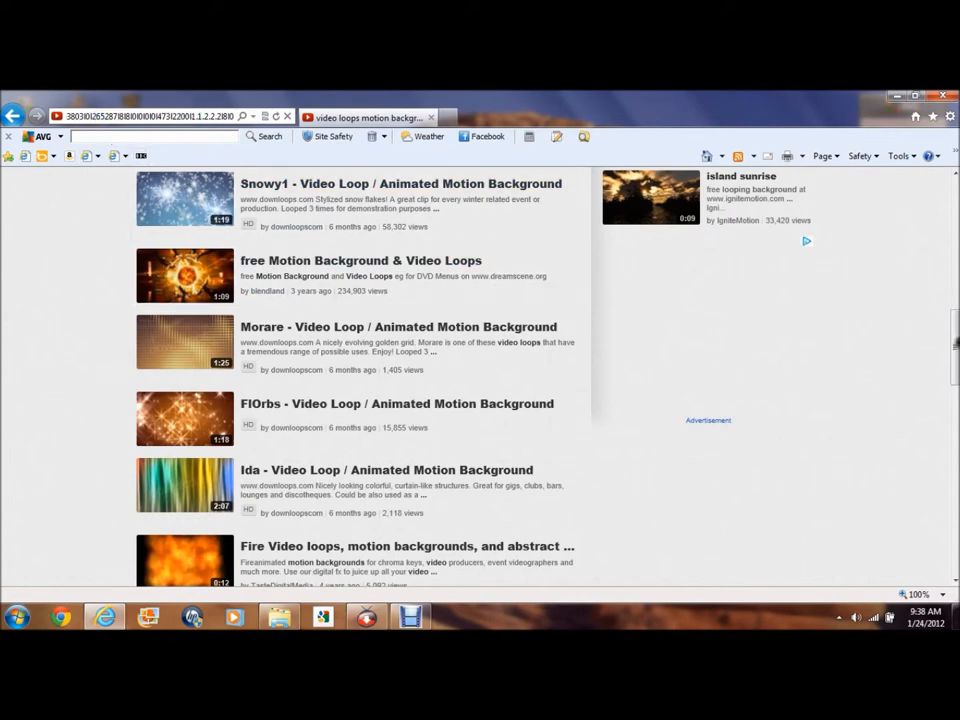
scroll("down", 3)
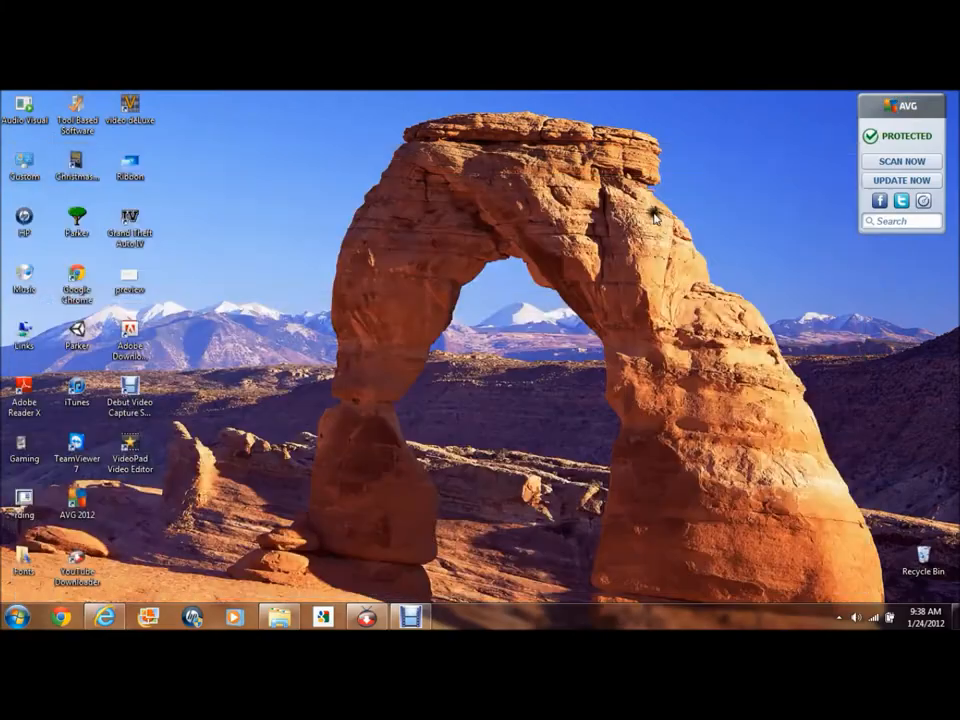
- Launch YouTube Downloader from its desktop shortcut and switch to the Convert page
double_click(76, 565)
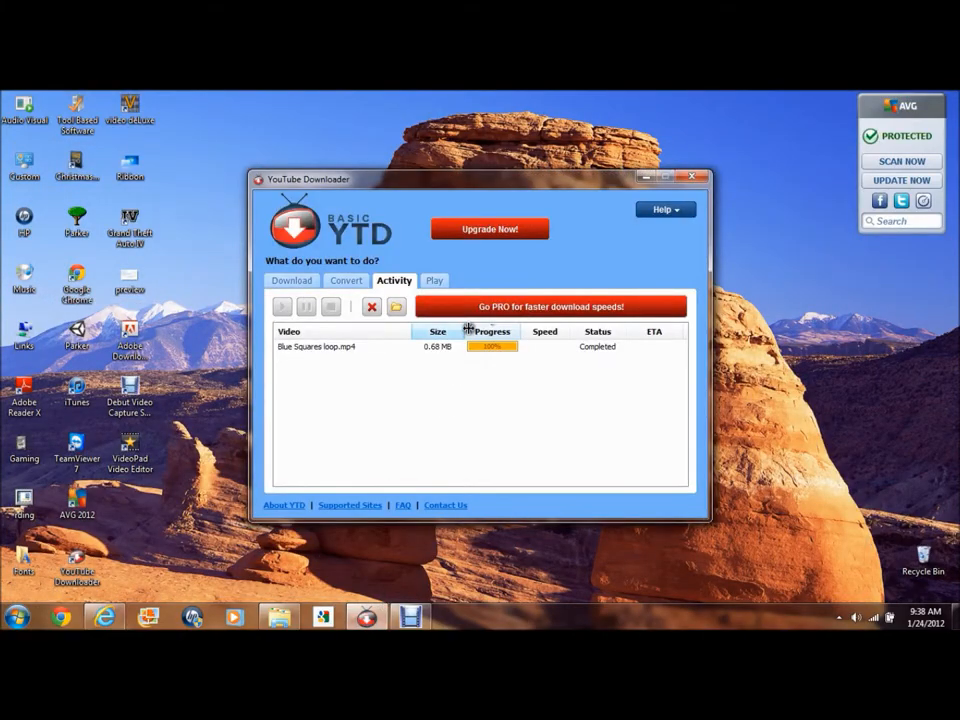
mouse_move(456, 363)
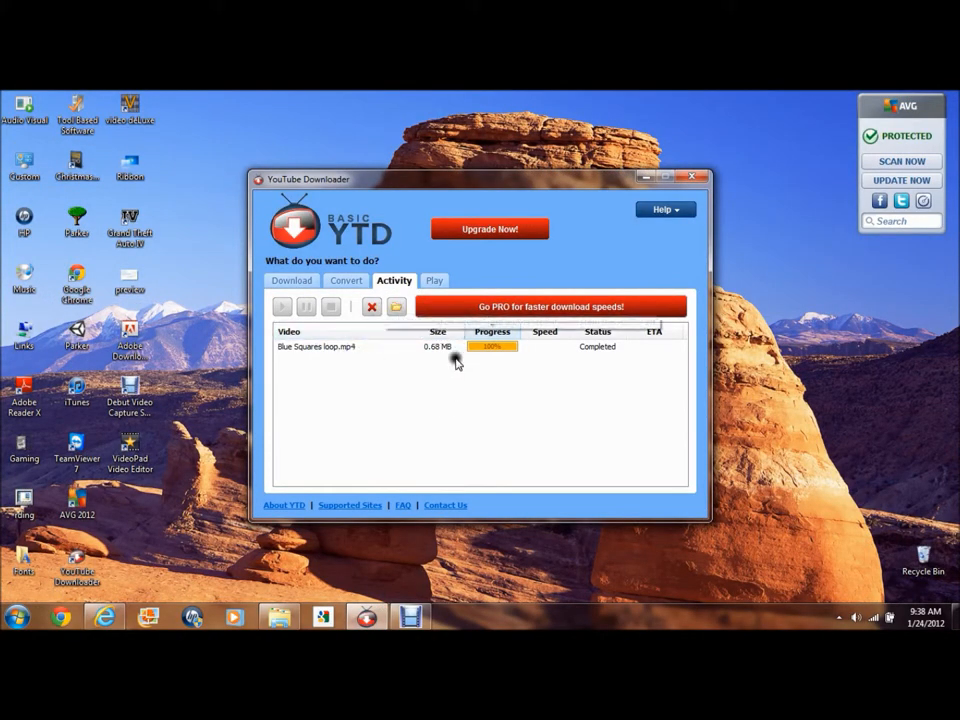
mouse_move(357, 305)
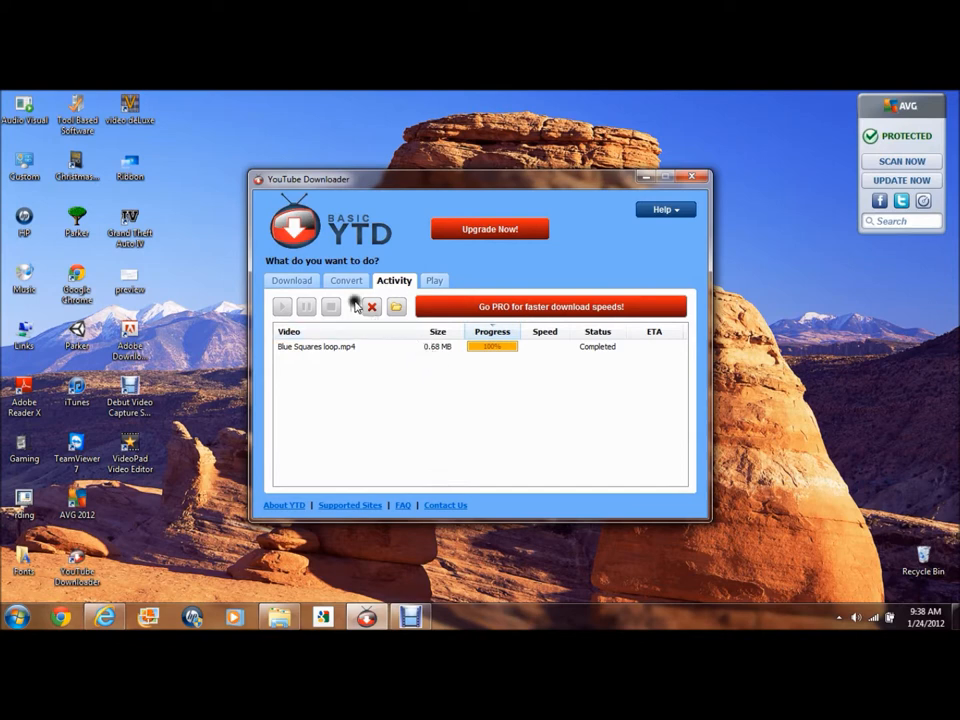
left_click(345, 280)
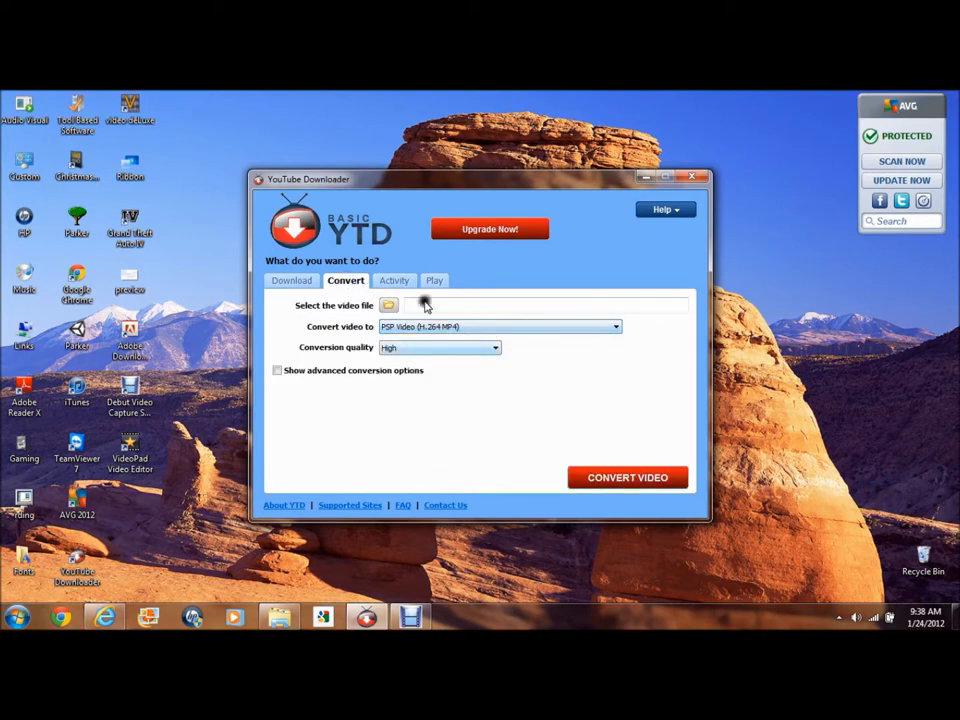
- Confirm the HD 1080p download setting, then browse for a video file to convert
left_click(291, 280)
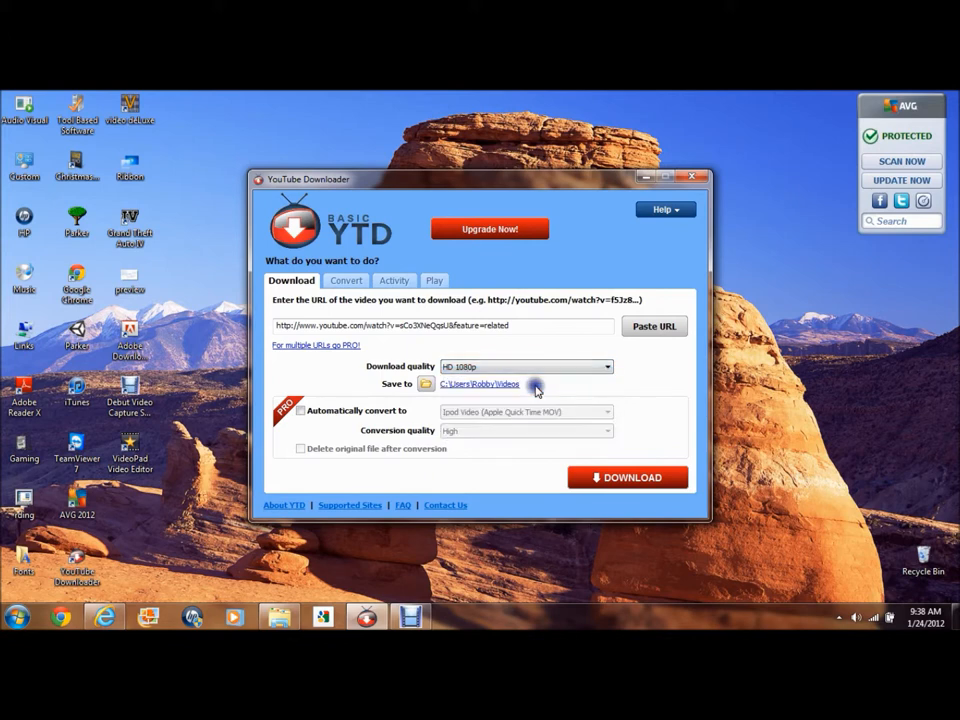
left_click(345, 280)
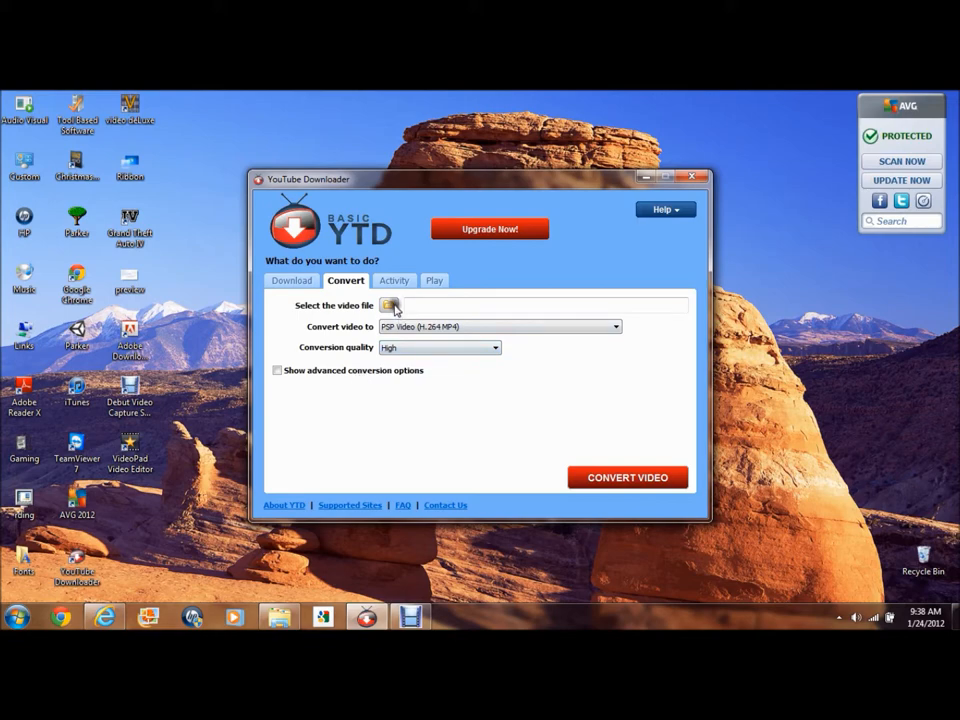
left_click(392, 305)
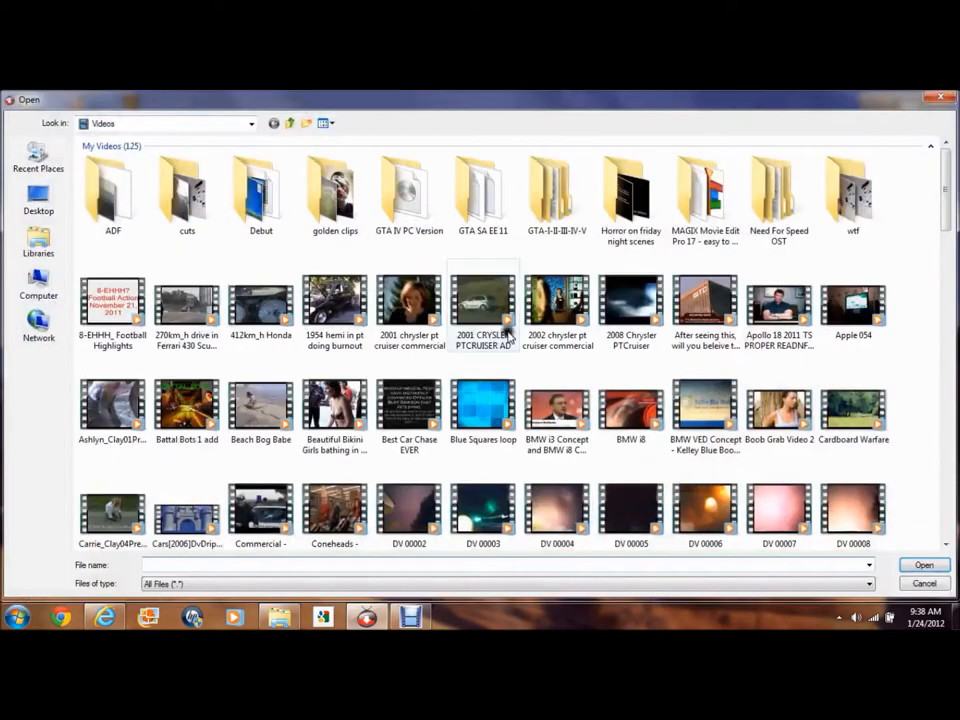
- Cancel the Open dialog with no file chosen, bringing Debut's recorder window to the front
left_click(483, 405)
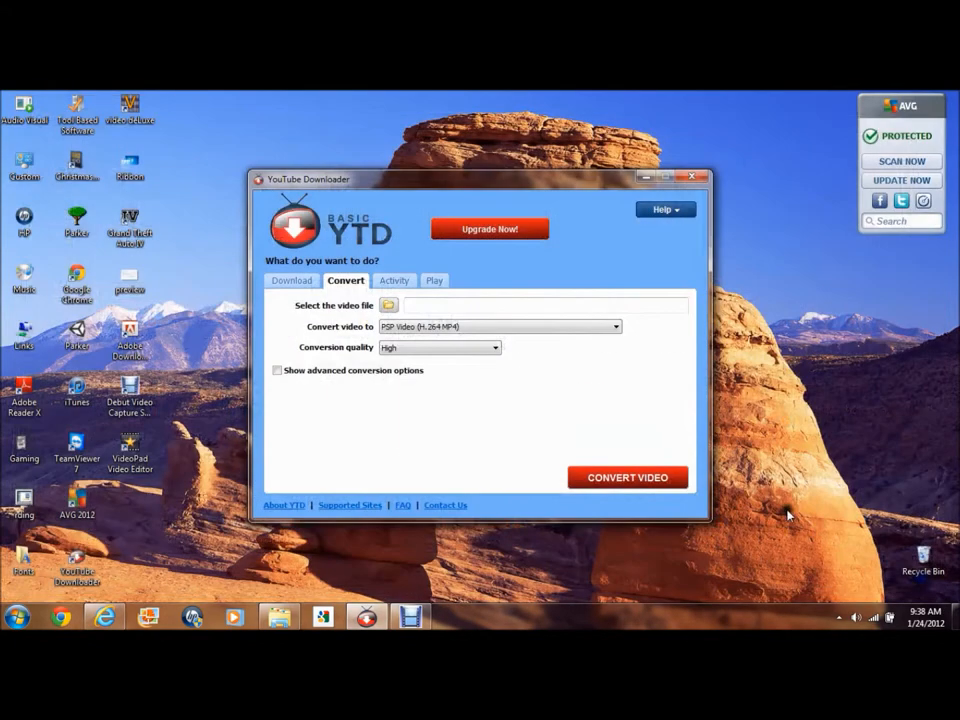
left_click(673, 177)
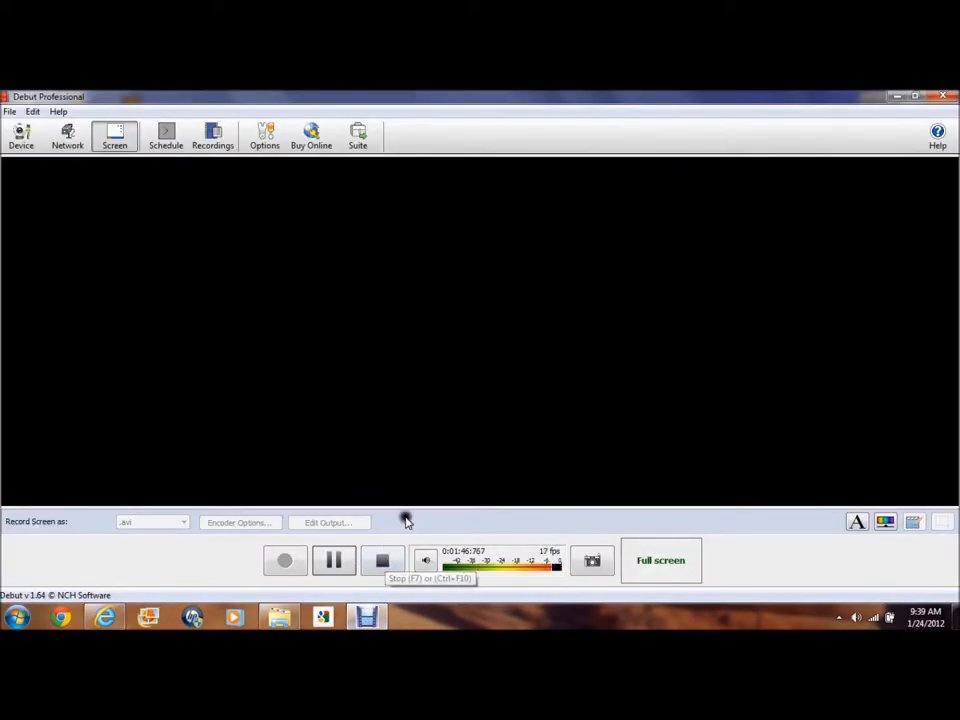
left_click(334, 560)
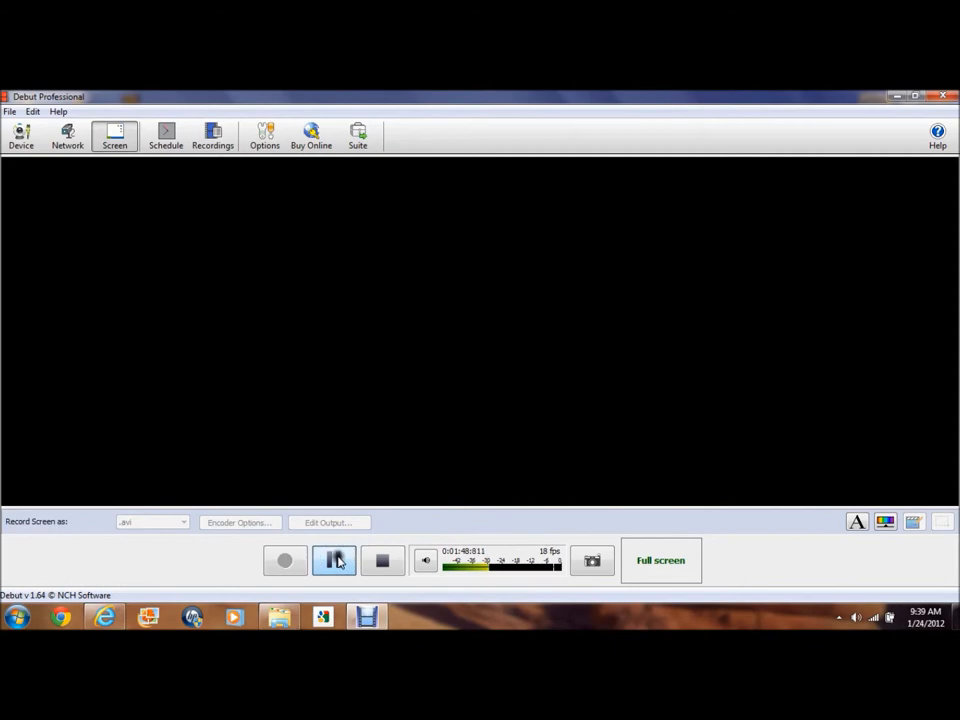